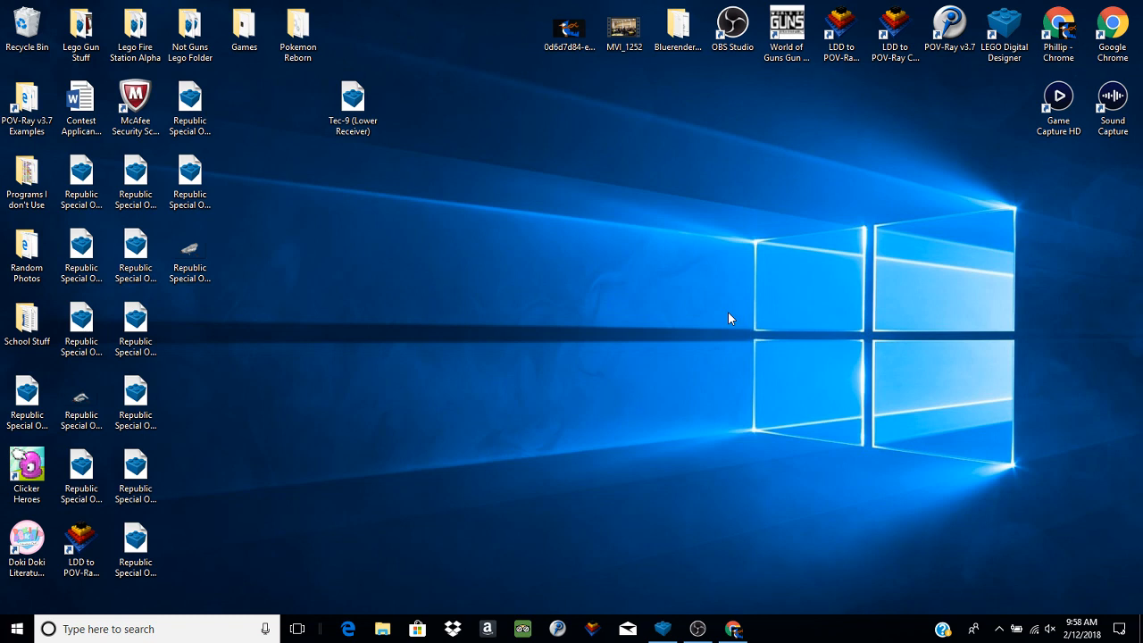
mouse_move(757, 364)
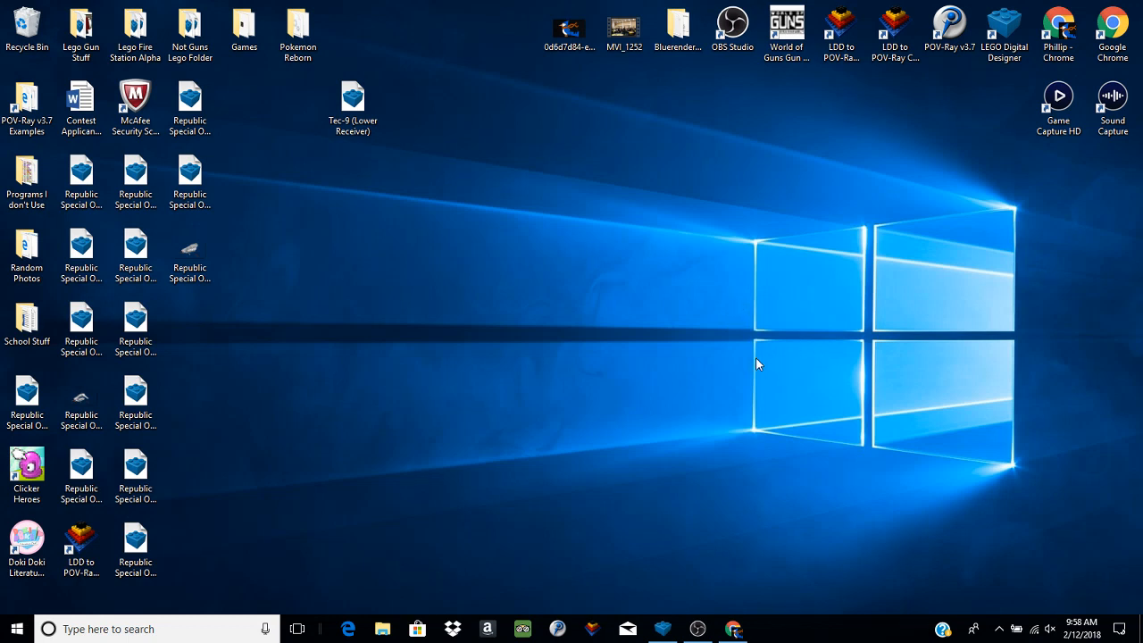
mouse_move(663, 488)
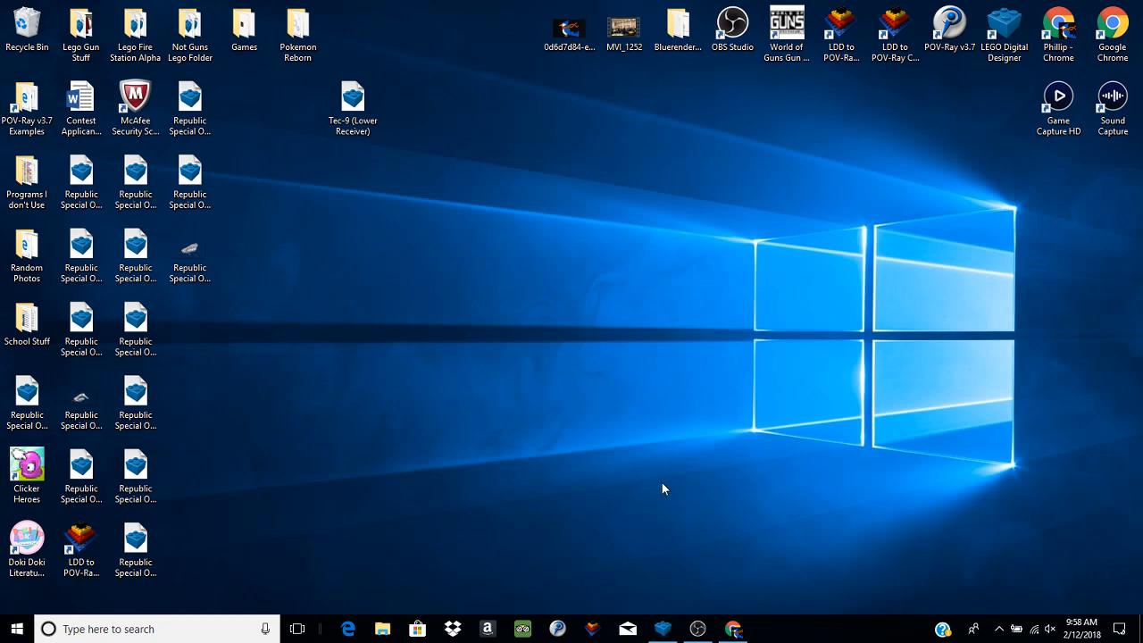
mouse_move(648, 457)
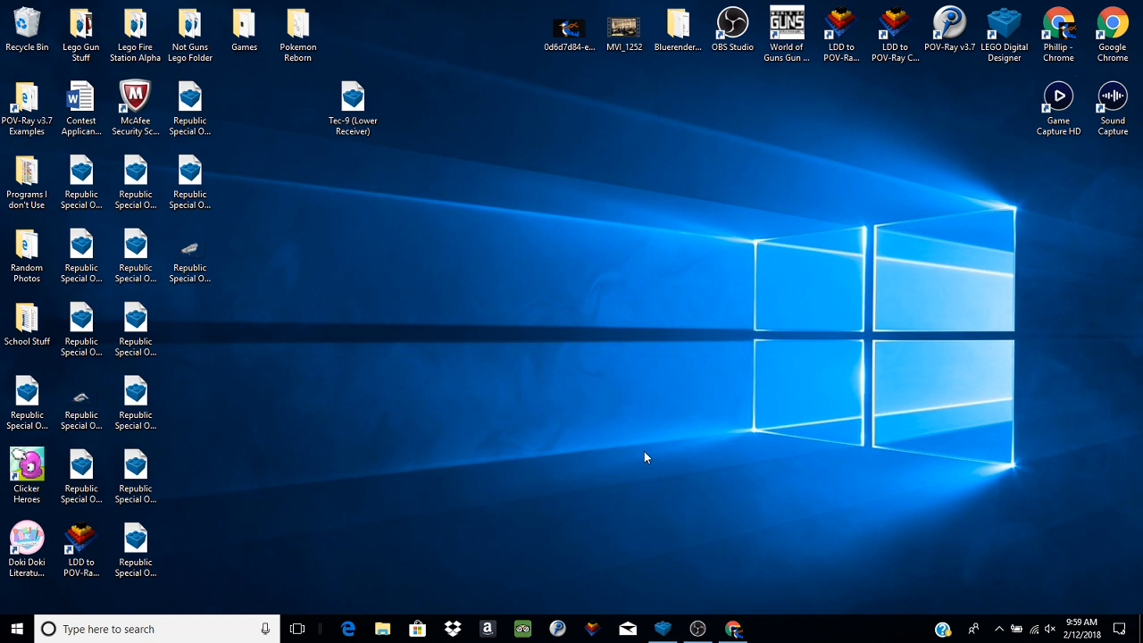
mouse_move(633, 456)
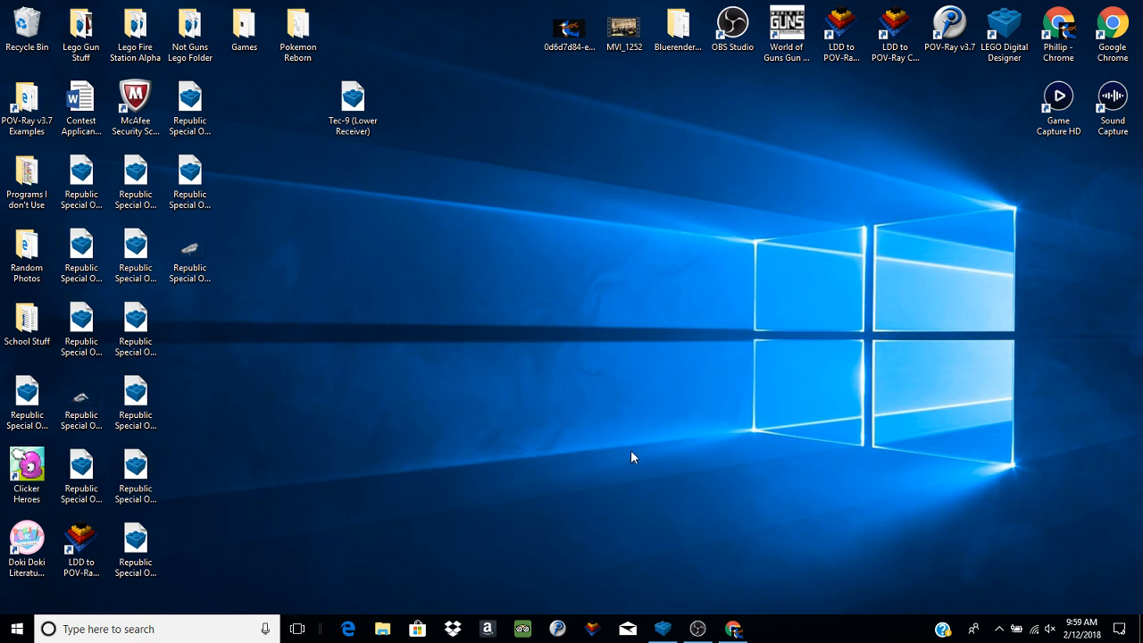
mouse_move(638, 477)
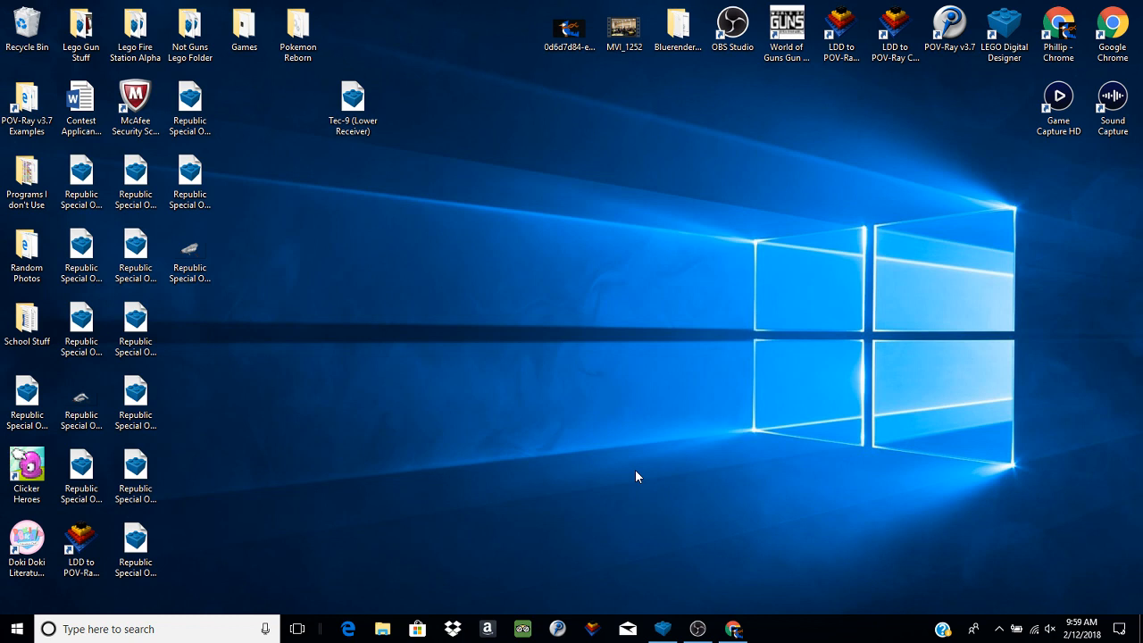
mouse_move(653, 501)
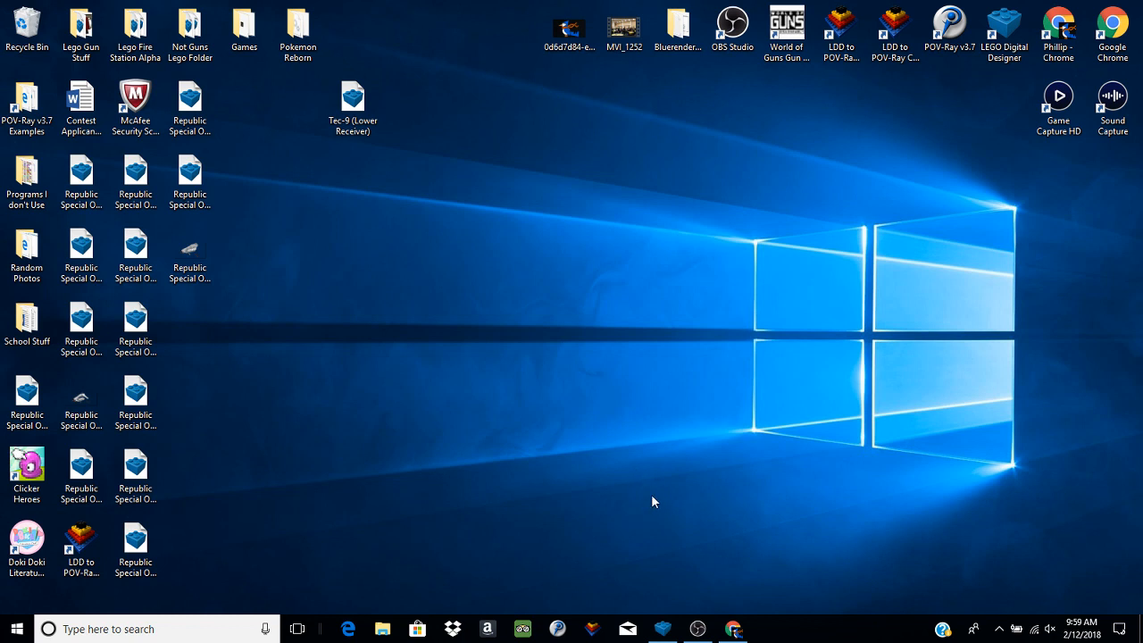
mouse_move(660, 628)
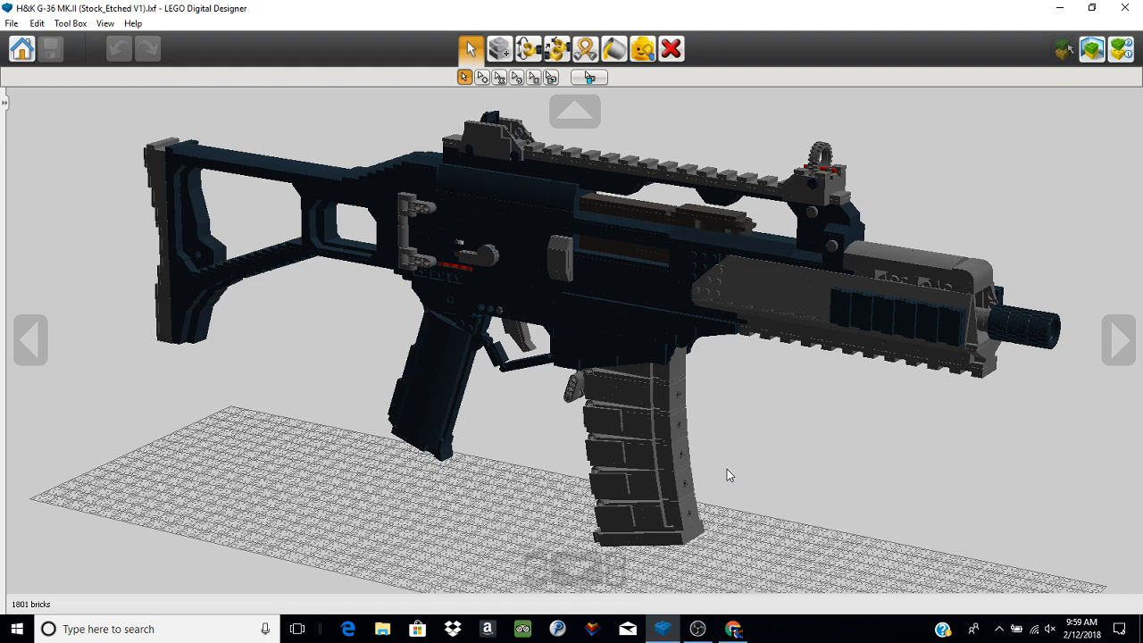
mouse_move(732, 481)
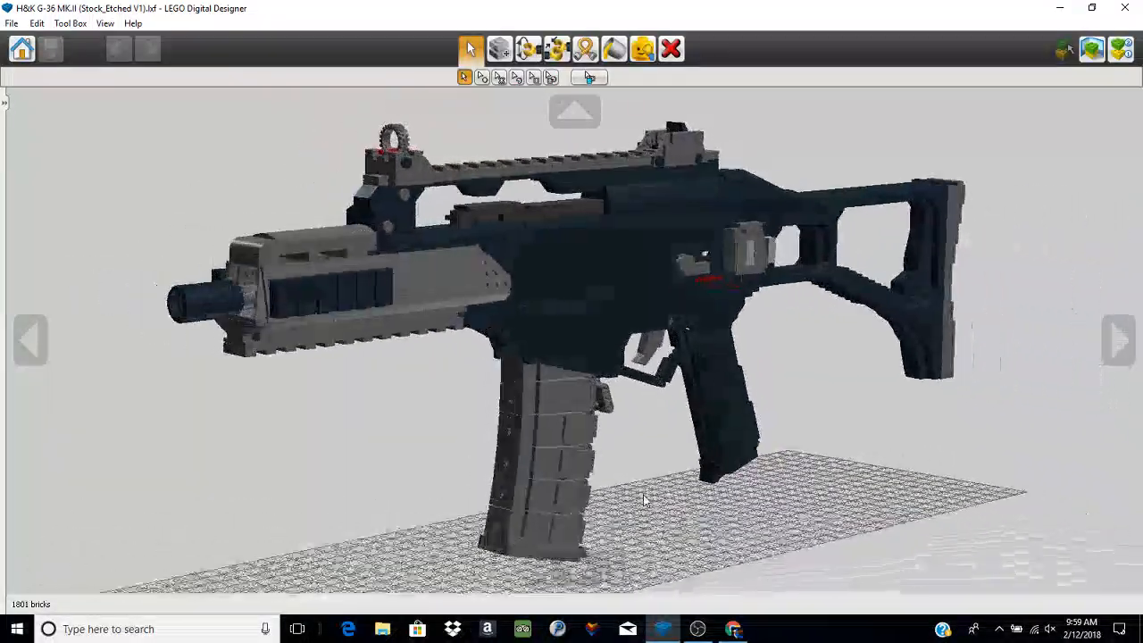
- Orbit the rifle to a close-up of the fire selector and its grey hinged part
left_click_drag(642, 500, 407, 504)
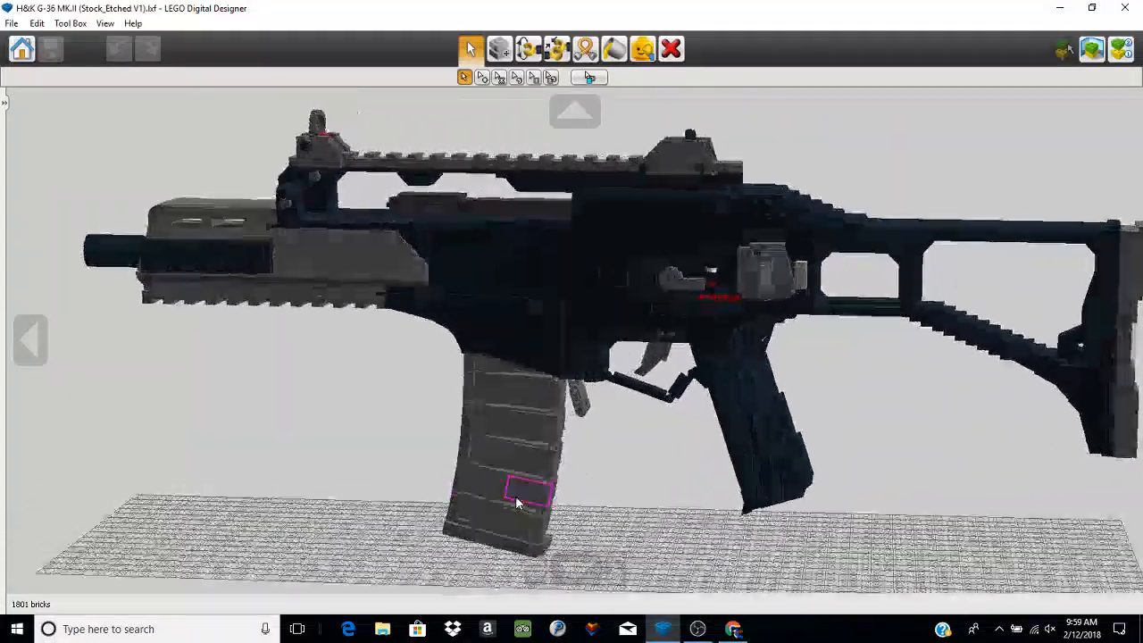
left_click_drag(518, 500, 638, 431)
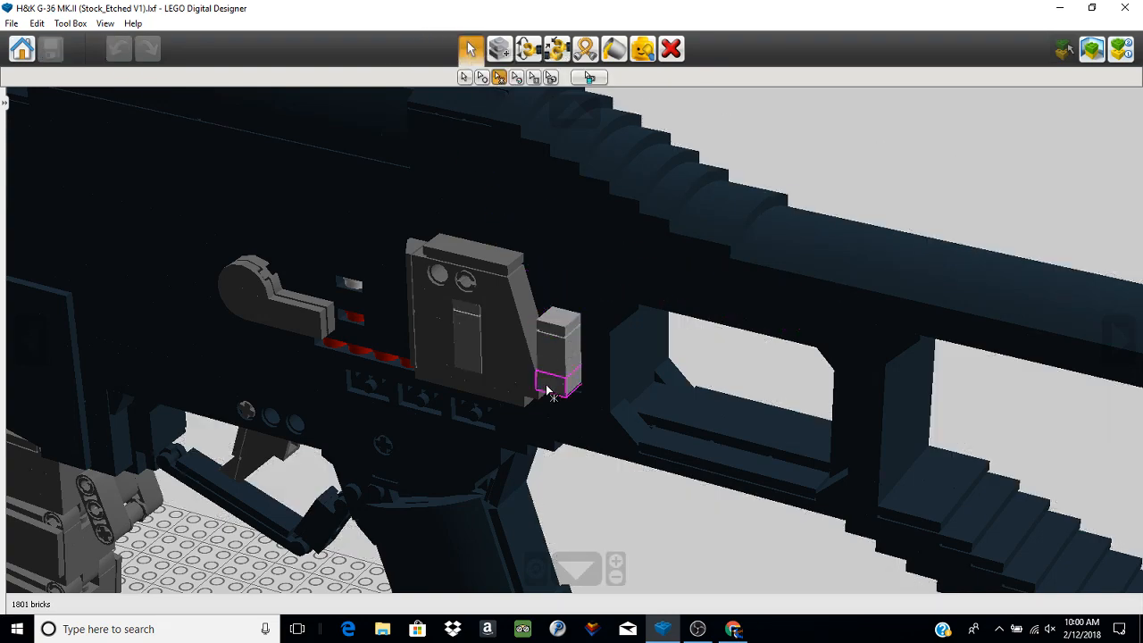
left_click_drag(549, 393, 500, 330)
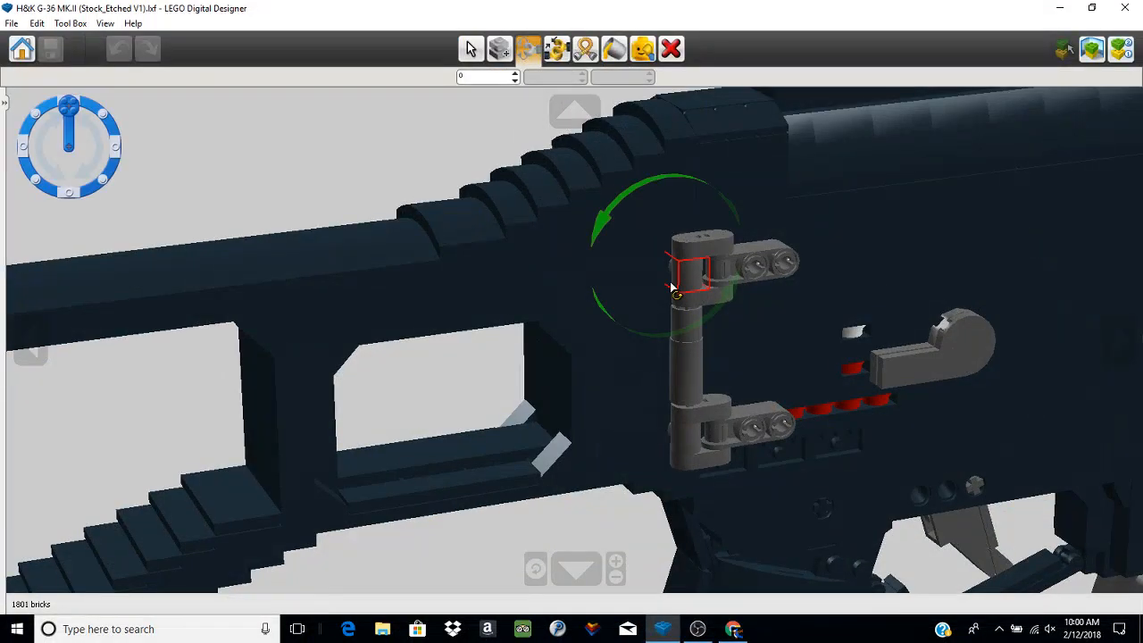
left_click_drag(679, 286, 633, 272)
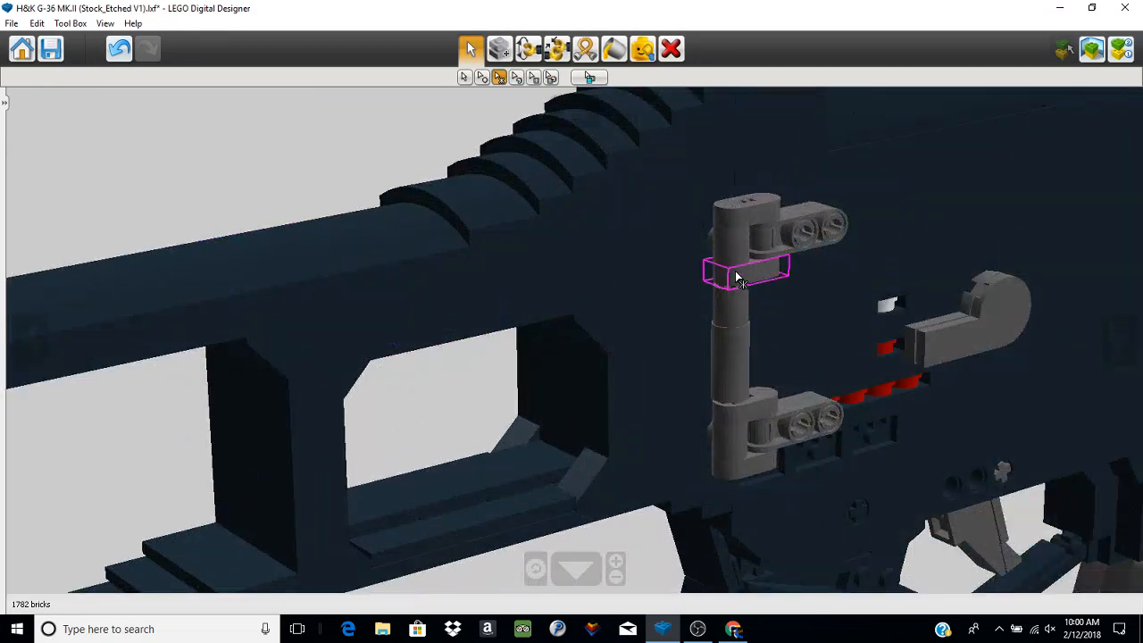
mouse_move(499, 48)
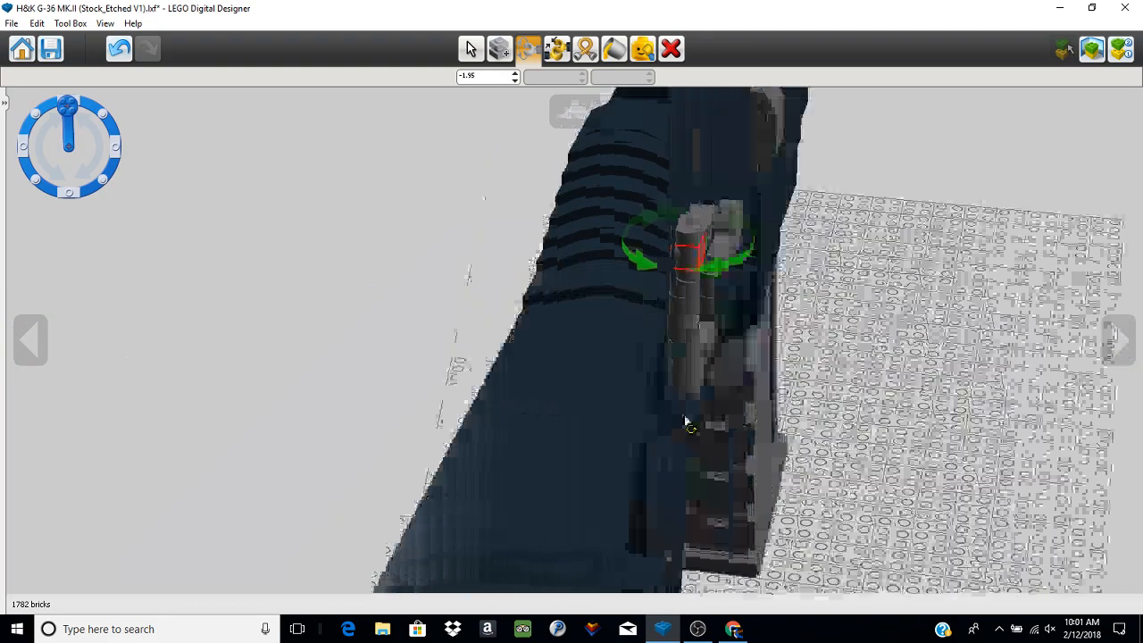
left_click_drag(687, 424, 616, 241)
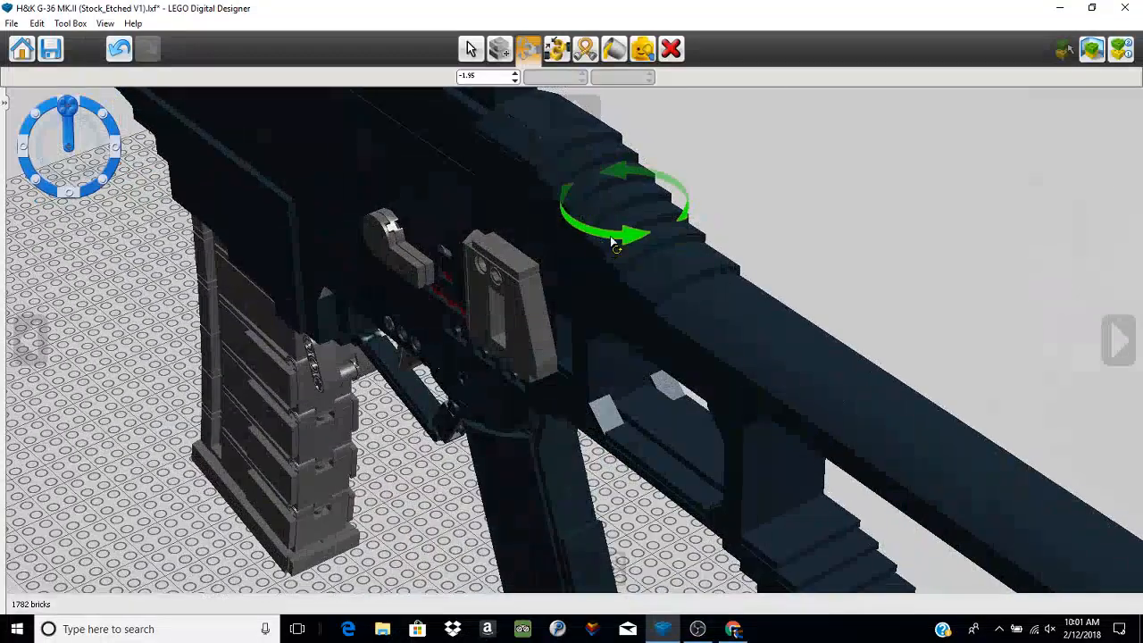
mouse_move(119, 48)
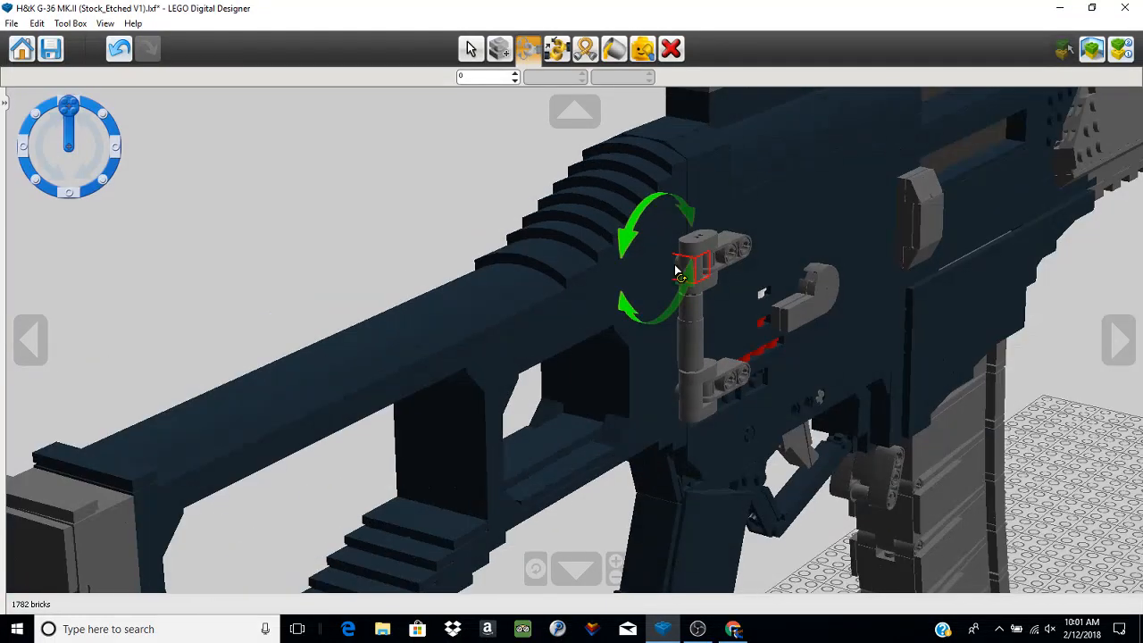
left_click_drag(678, 267, 696, 295)
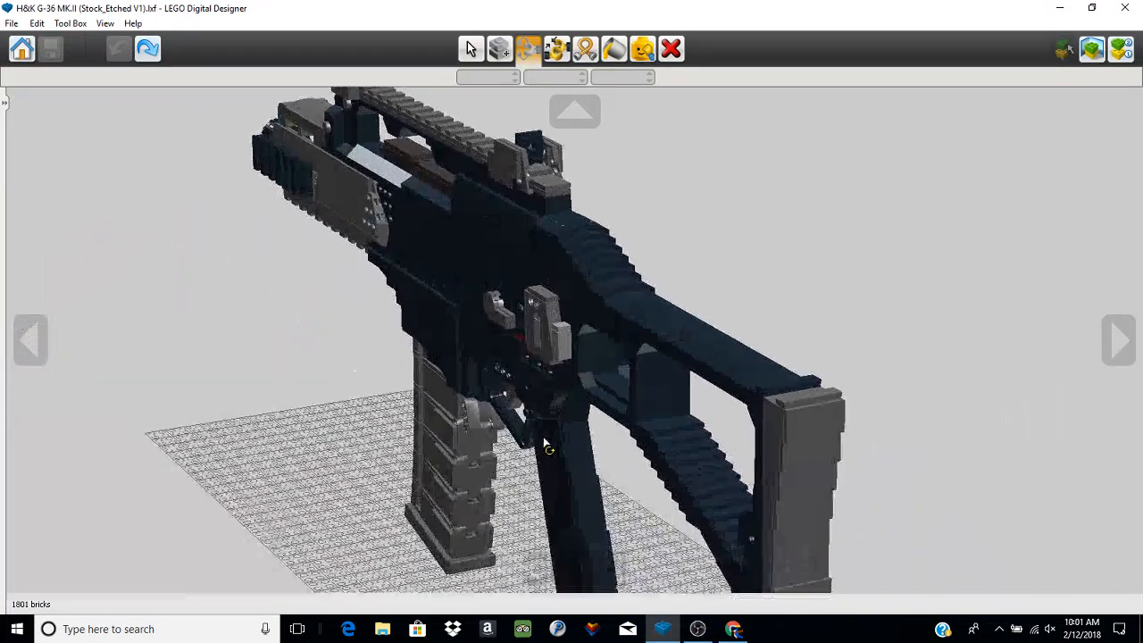
left_click_drag(544, 447, 656, 388)
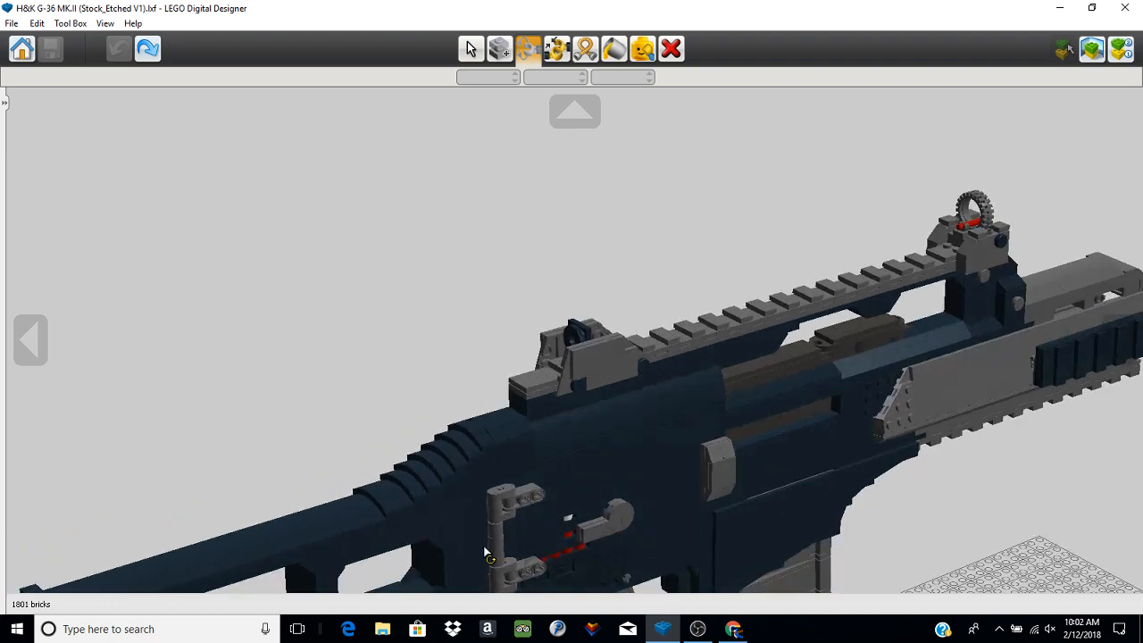
- Close in on the fire selector and swing its lever down and back to about 170°
left_click_drag(487, 551, 389, 546)
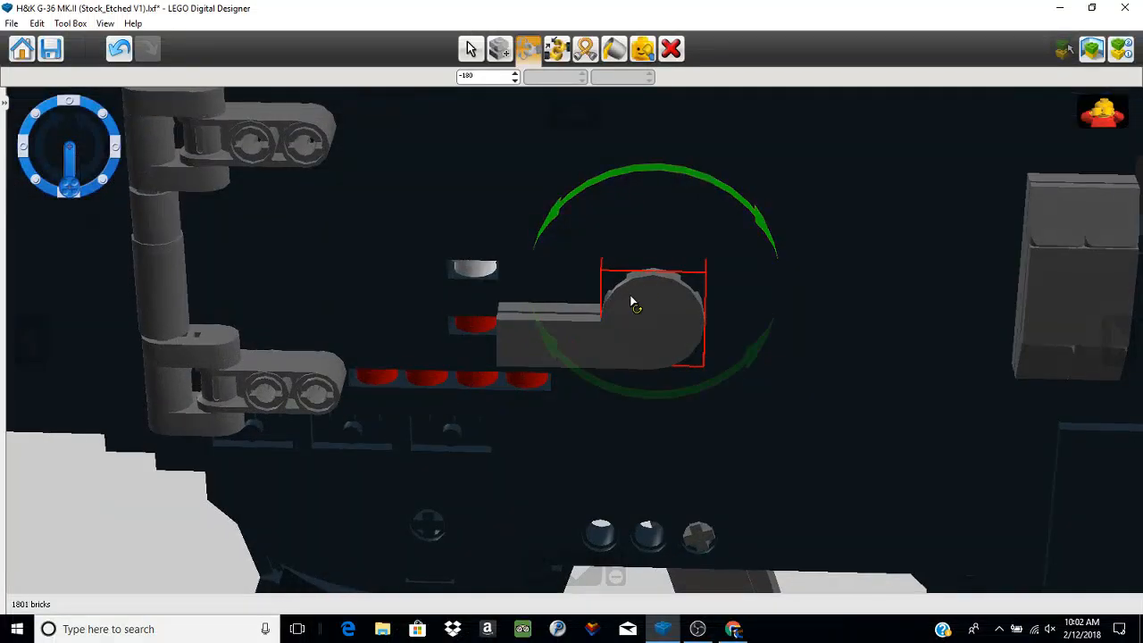
left_click_drag(629, 301, 597, 183)
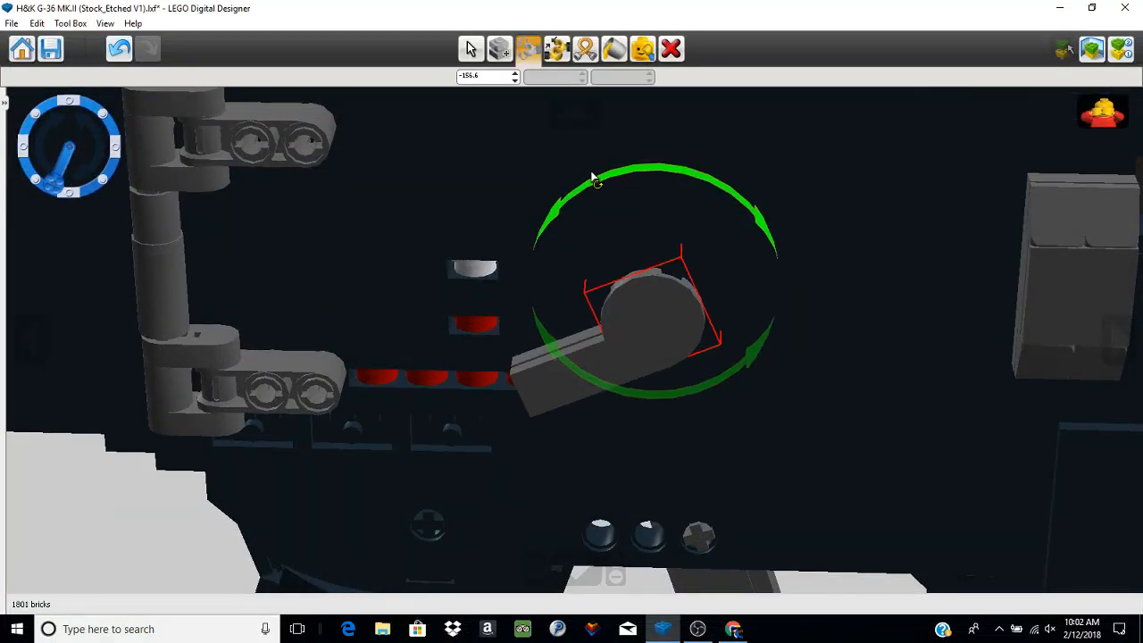
left_click_drag(596, 183, 654, 171)
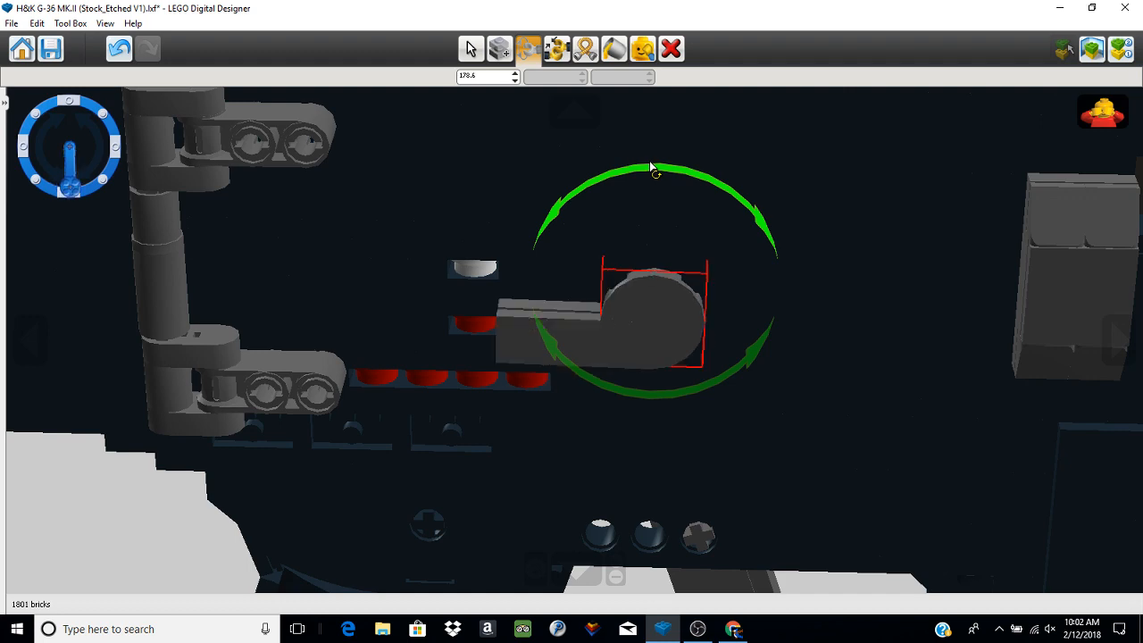
left_click_drag(652, 168, 629, 281)
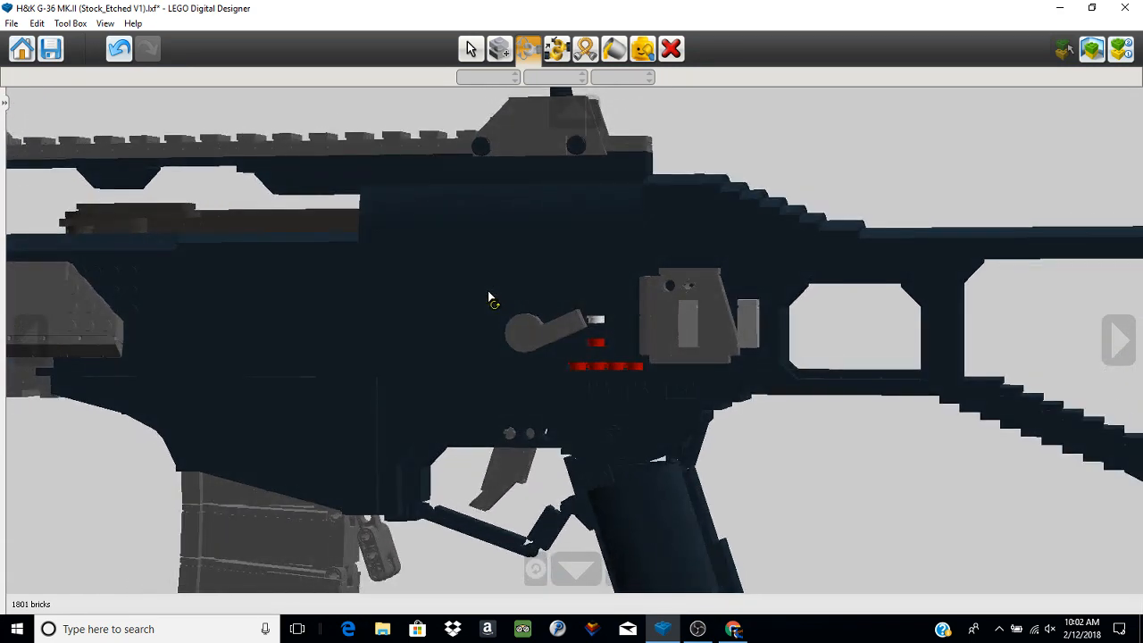
- Orbit under the trigger guard to view the pistol grip and magazine from below
left_click_drag(488, 298, 560, 453)
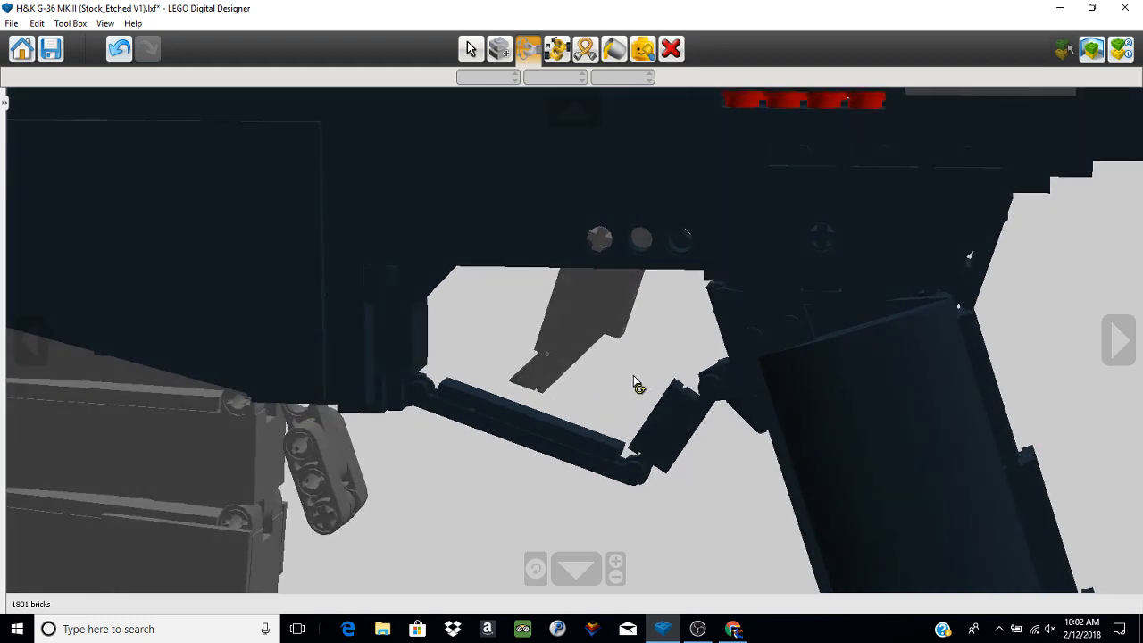
left_click_drag(638, 384, 825, 513)
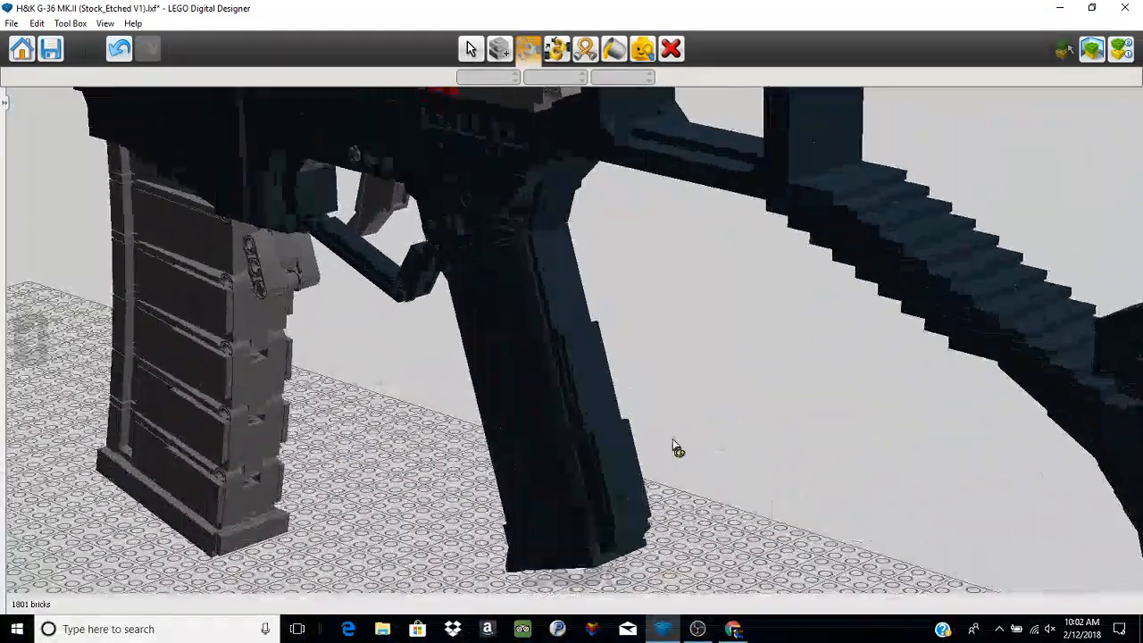
left_click_drag(675, 447, 531, 288)
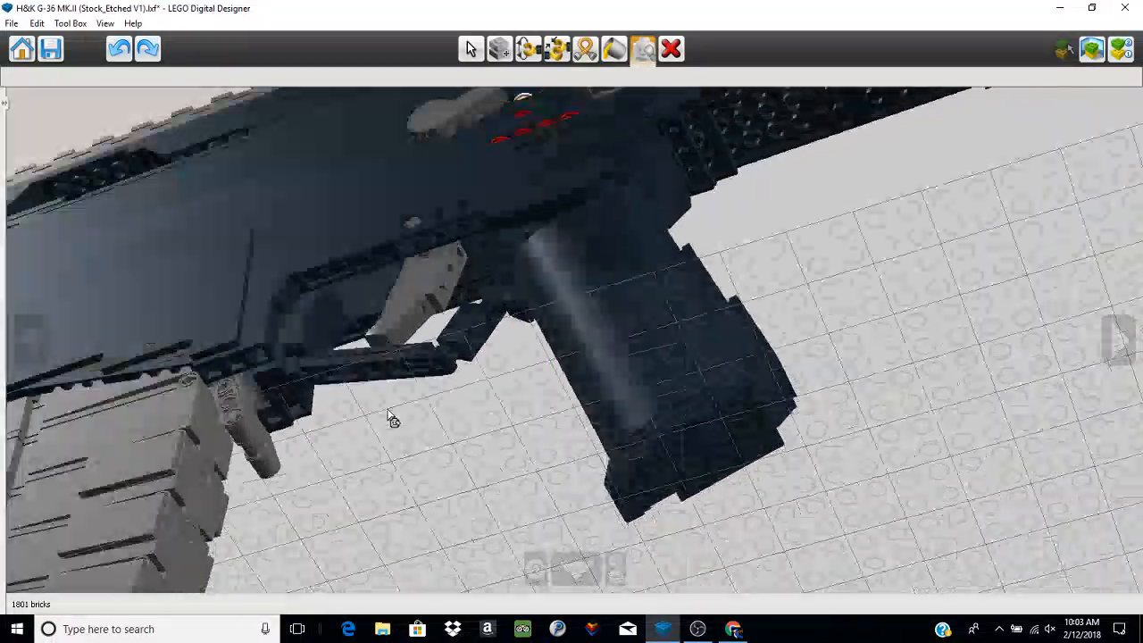
- View the whole rifle from its left side and activate Connected Selection (V)
left_click_drag(393, 415, 415, 549)
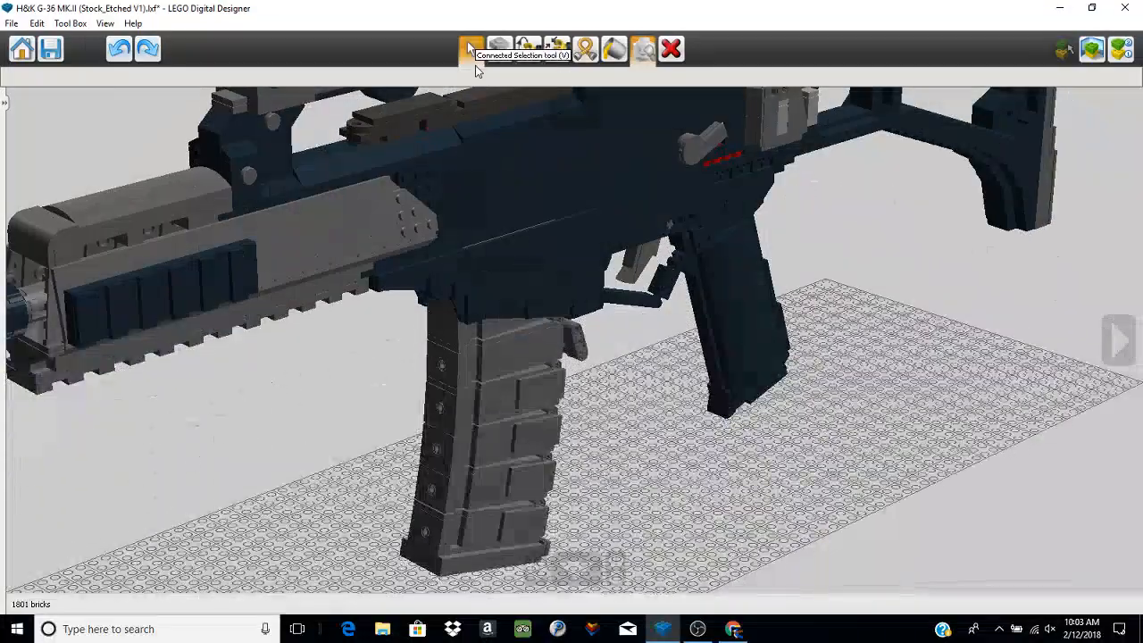
left_click(471, 49)
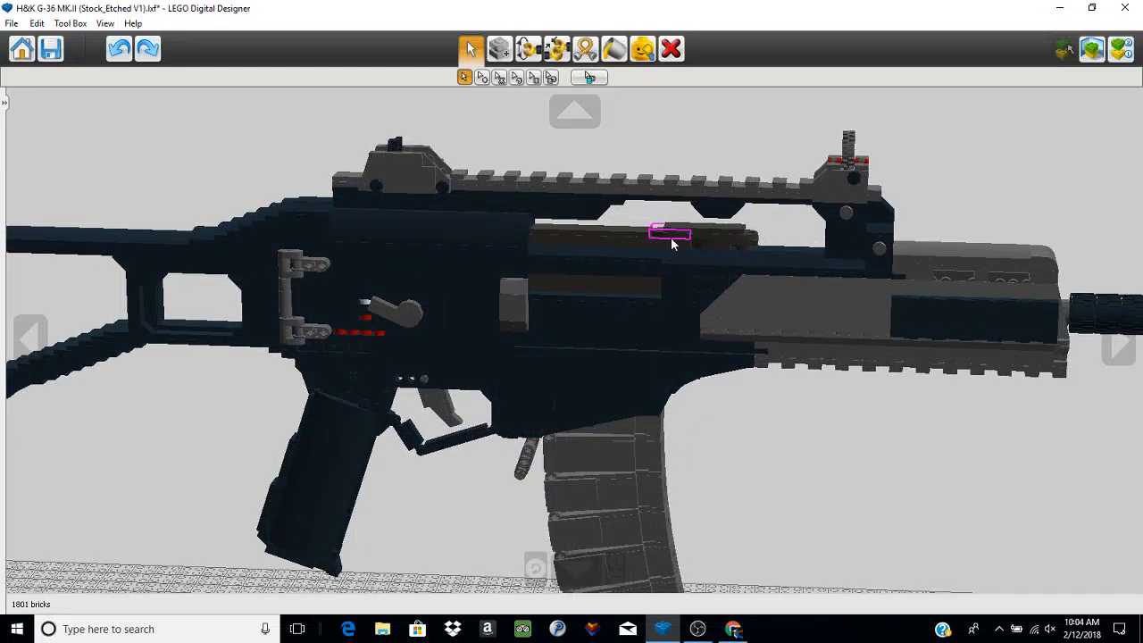
left_click_drag(674, 246, 687, 276)
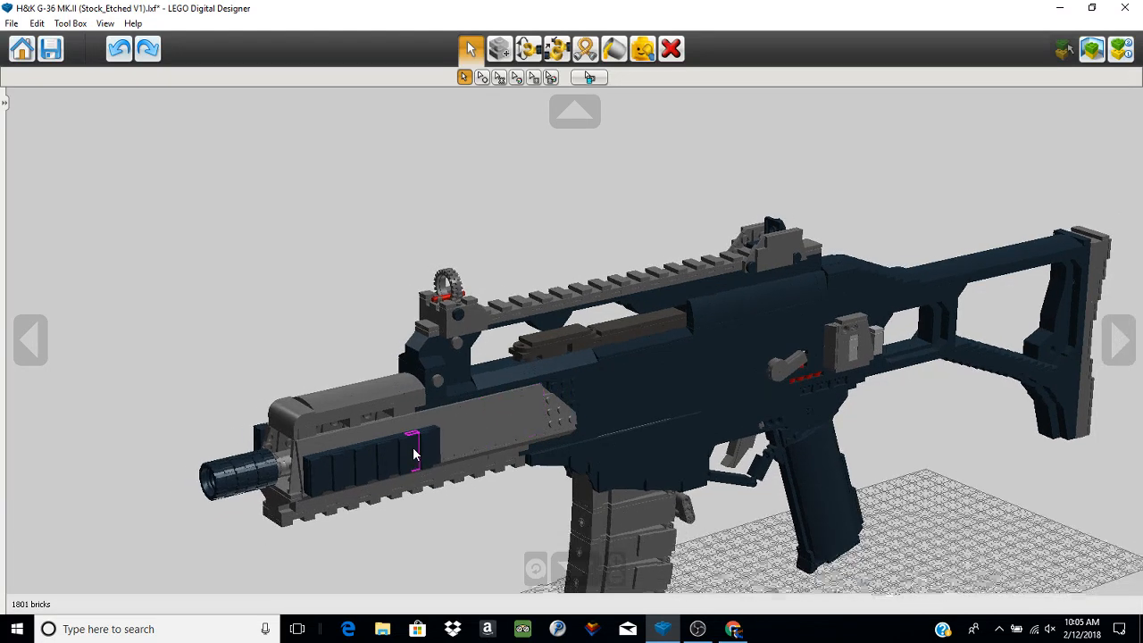
left_click_drag(413, 453, 576, 480)
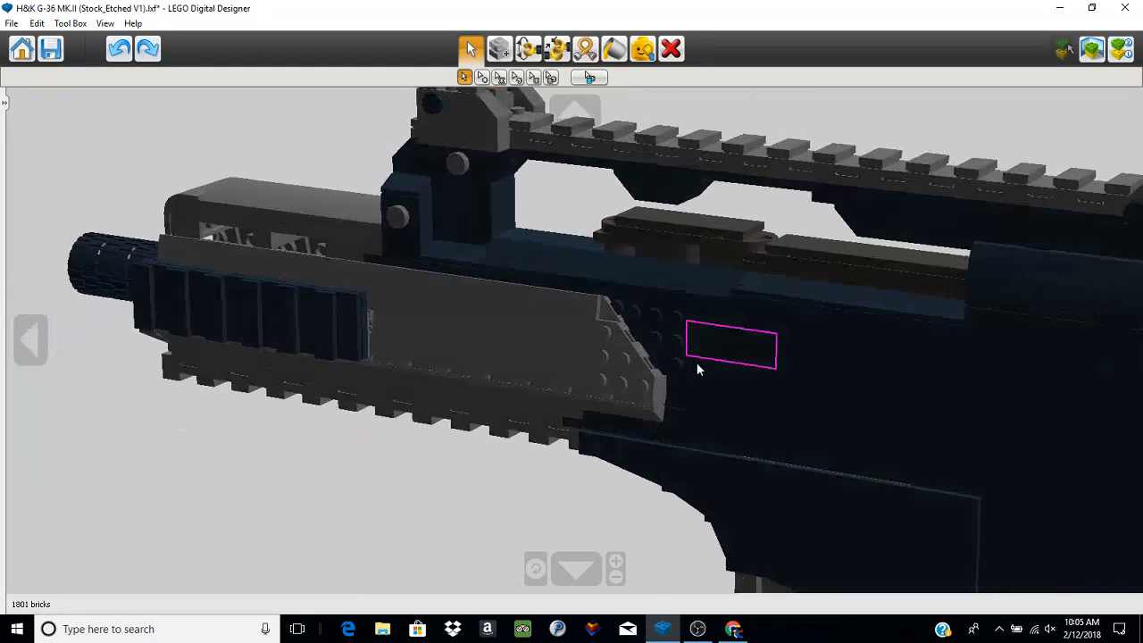
left_click_drag(696, 370, 313, 383)
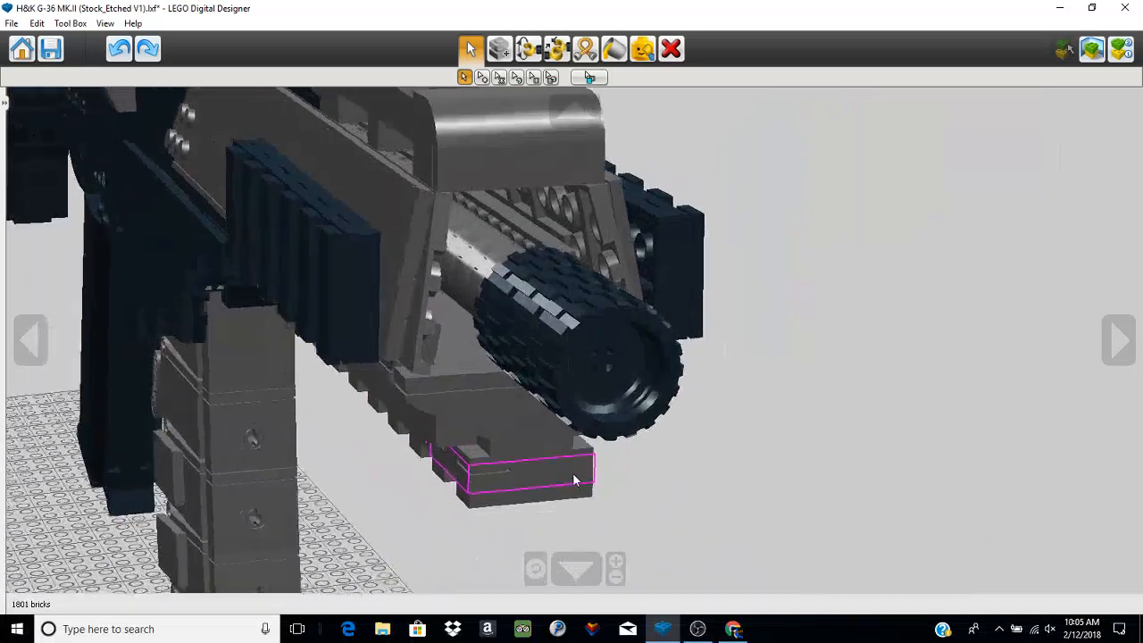
left_click_drag(575, 480, 551, 451)
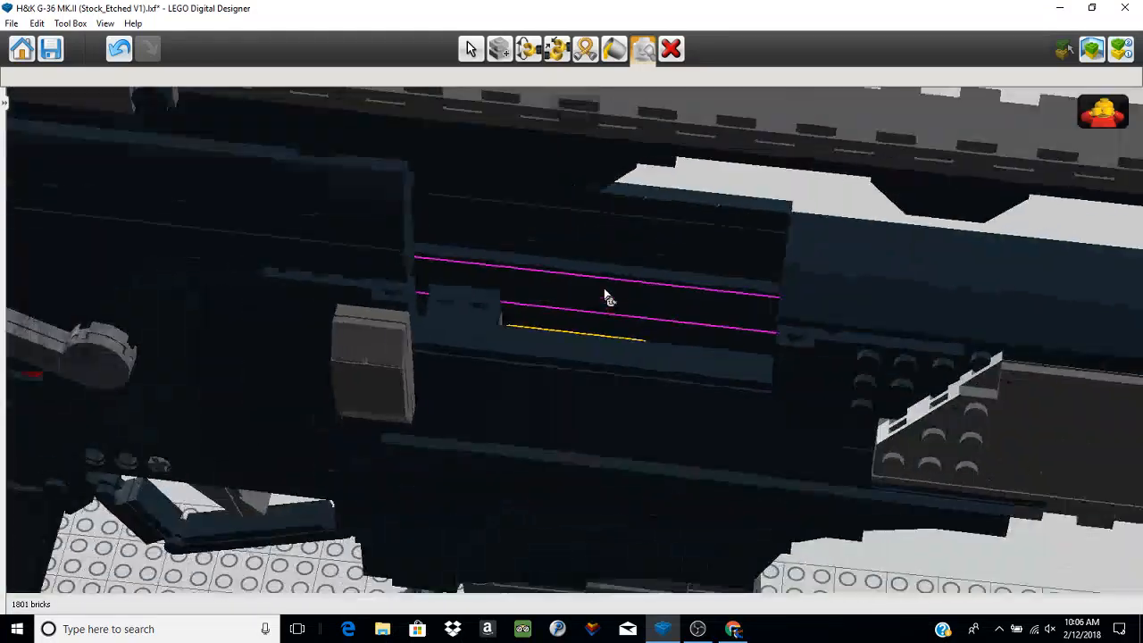
left_click_drag(607, 295, 589, 286)
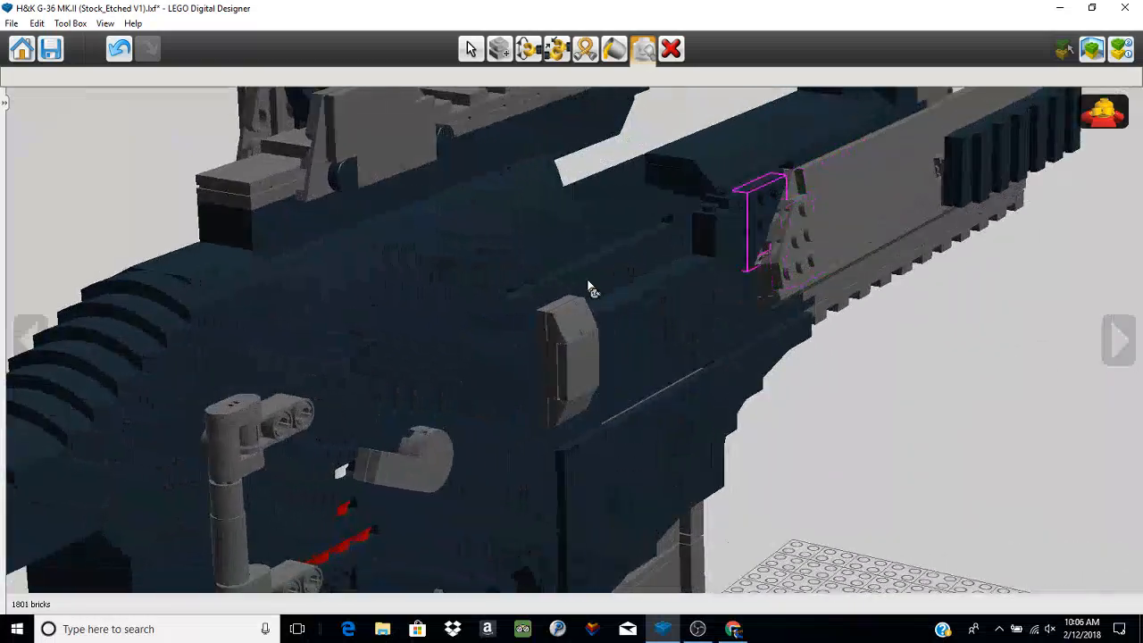